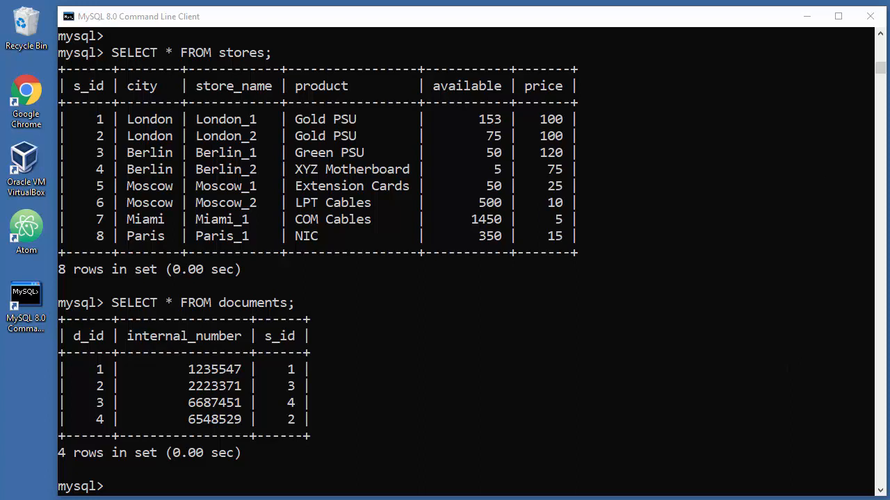
mouse_move(654, 191)
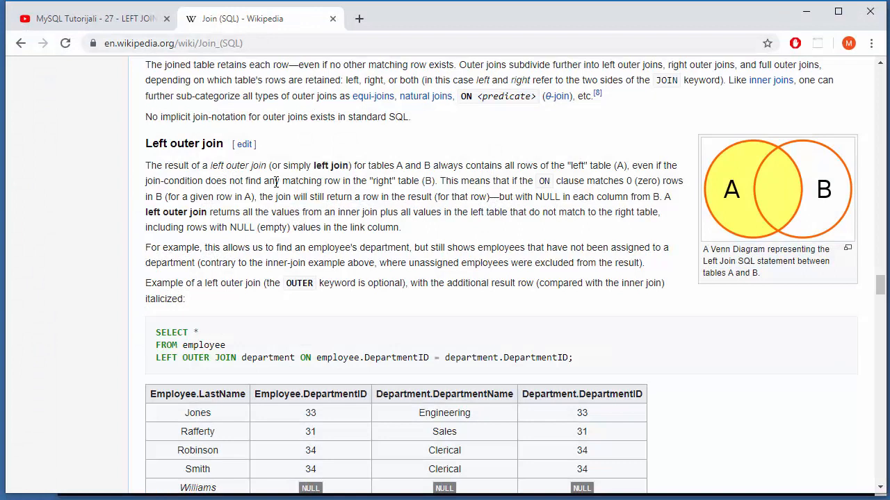
mouse_move(758, 209)
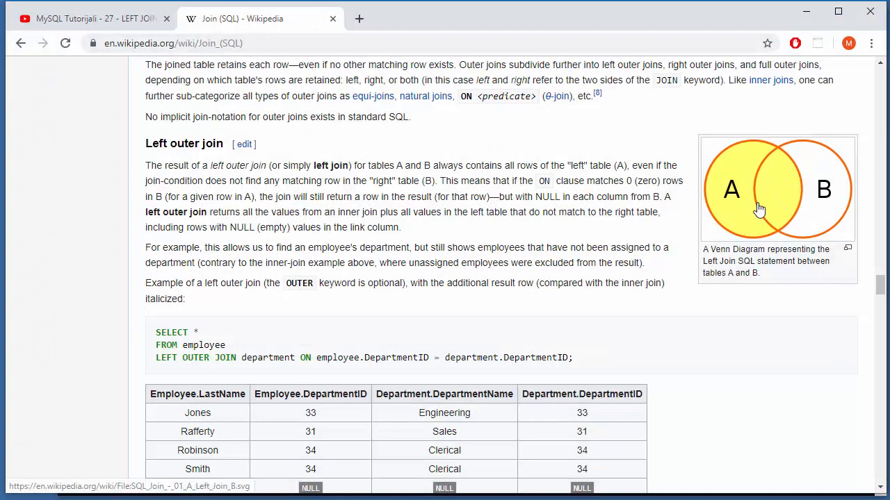
mouse_move(759, 218)
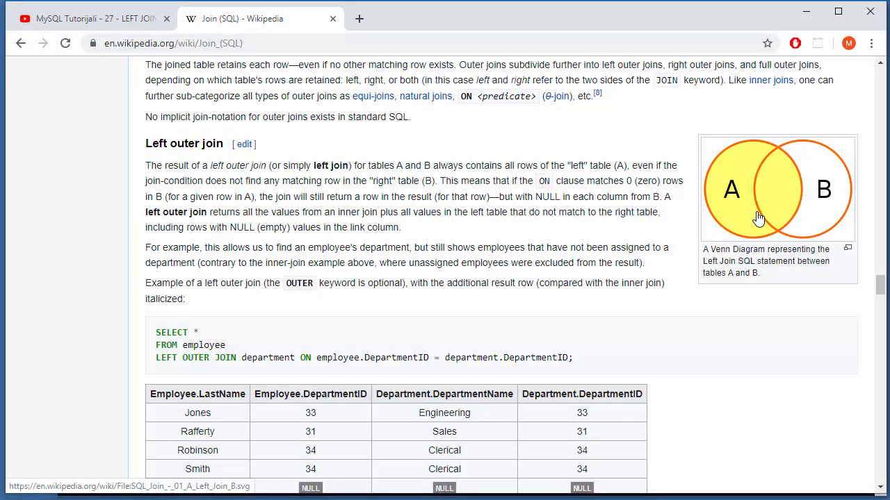
mouse_move(738, 194)
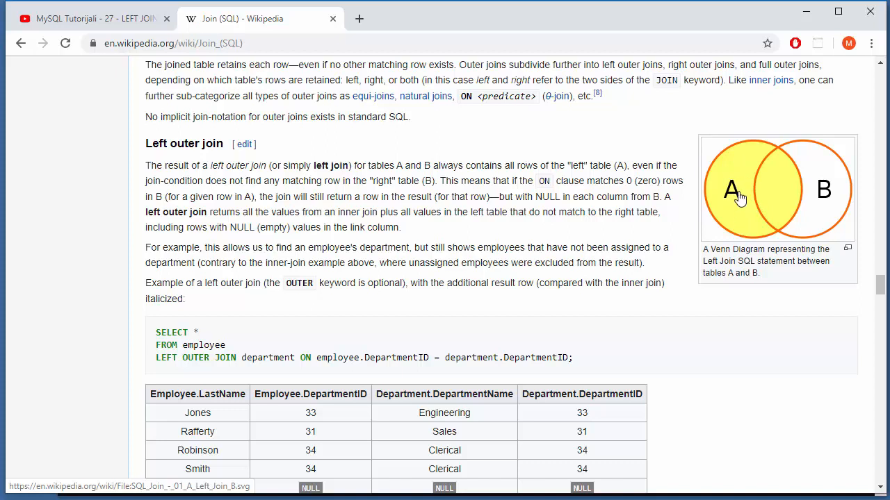
mouse_move(748, 219)
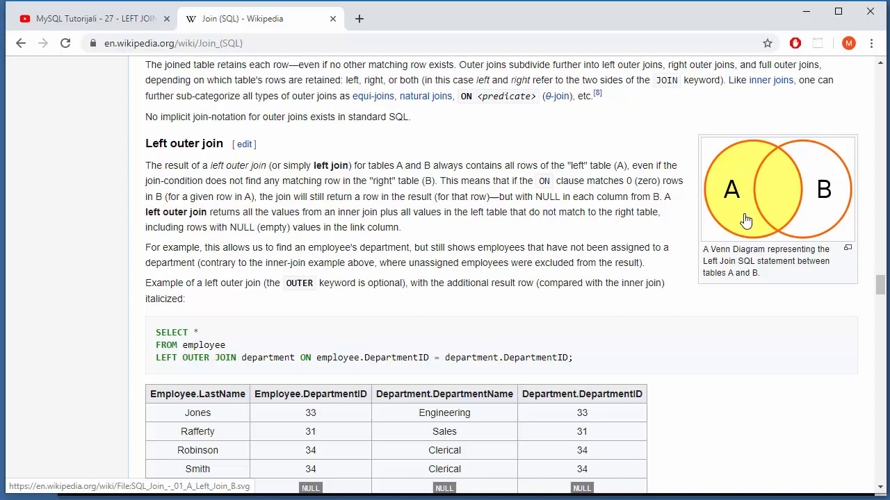
mouse_move(777, 206)
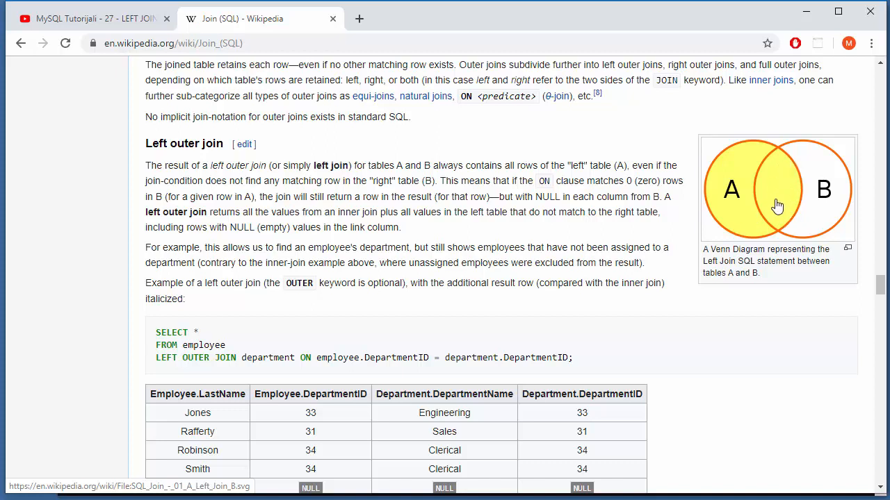
mouse_move(780, 202)
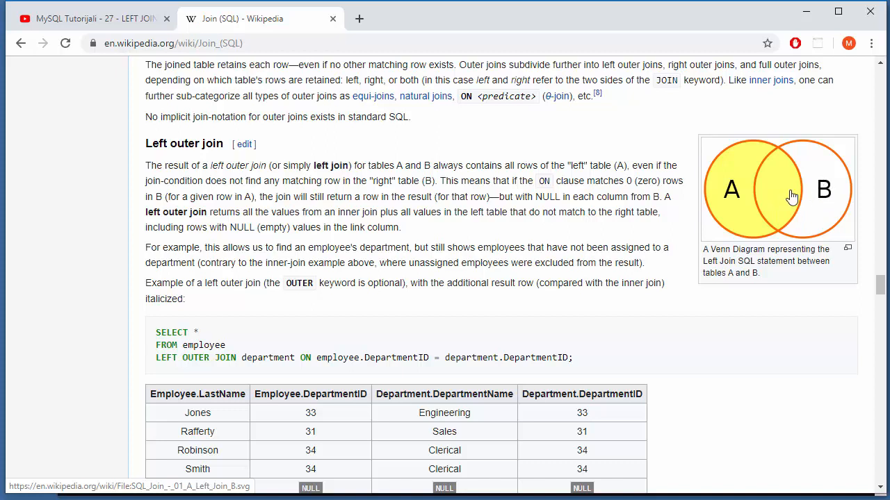
mouse_move(745, 189)
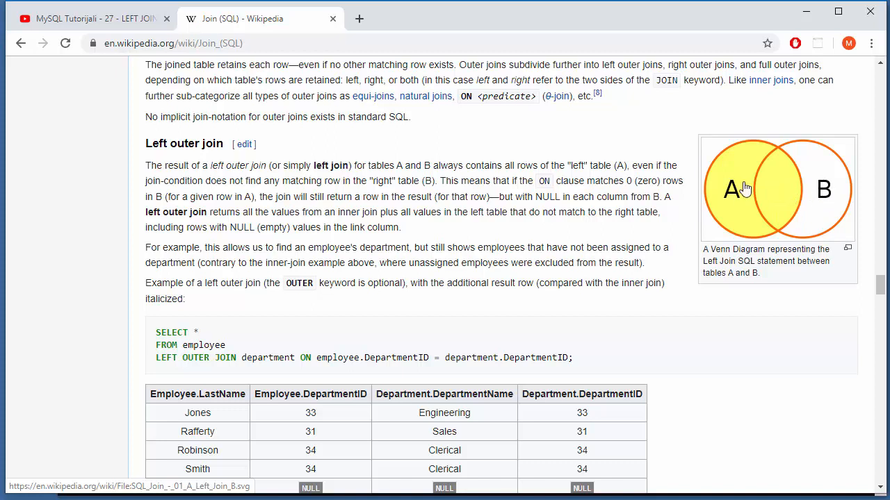
mouse_move(735, 198)
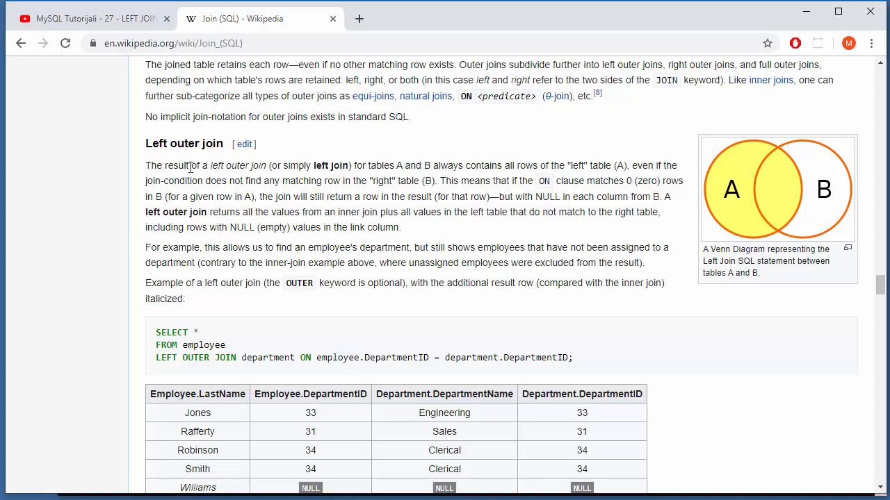
mouse_move(274, 173)
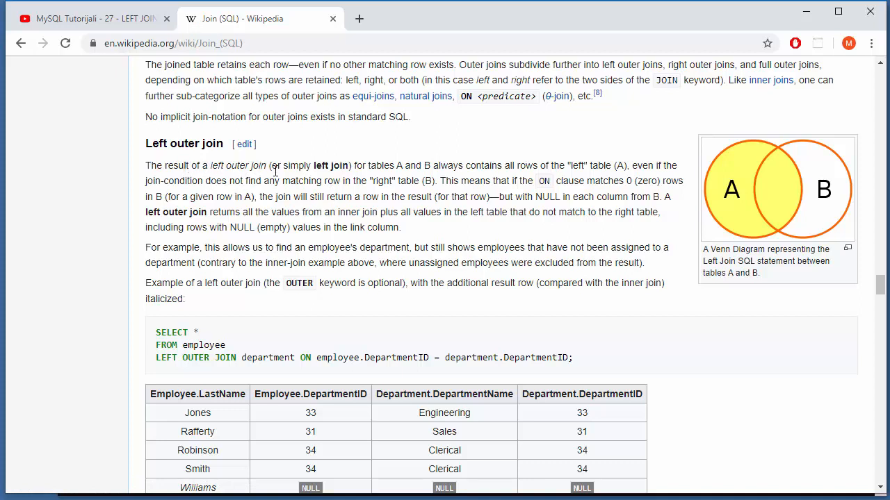
mouse_move(395, 169)
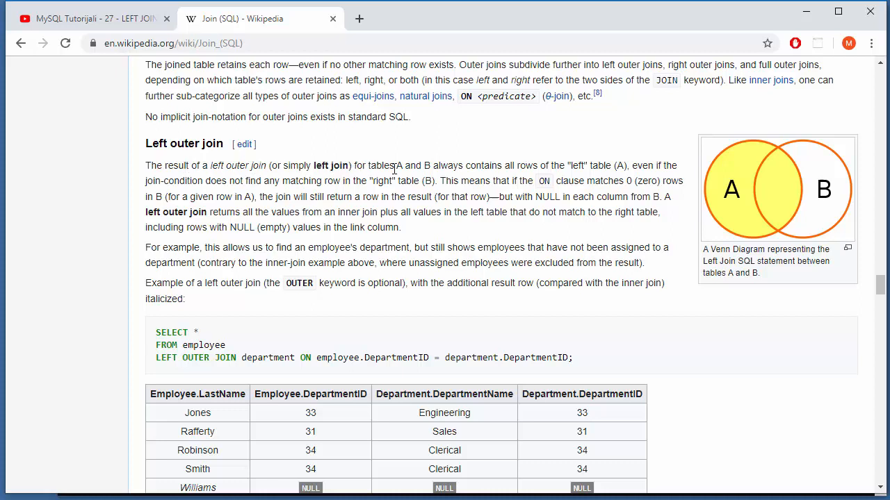
Highlight the phrase saying a left outer join keeps all rows of the left table.
left_click_drag(453, 166, 502, 166)
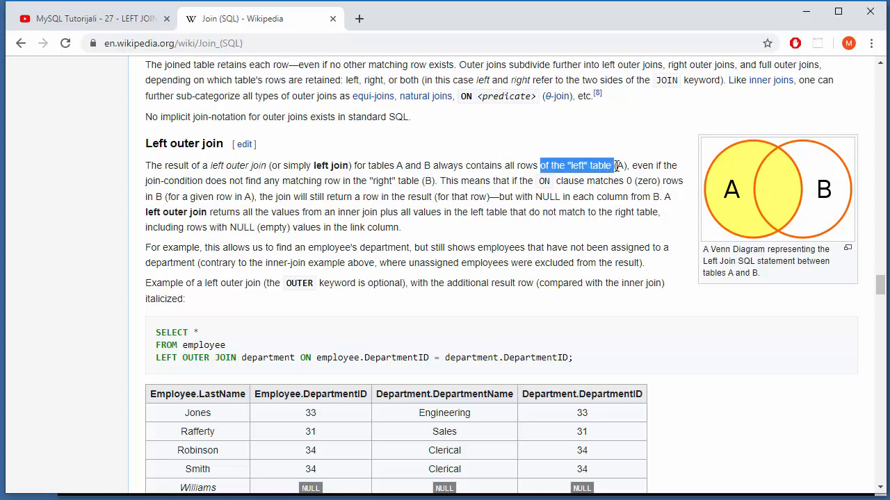
left_click(617, 165)
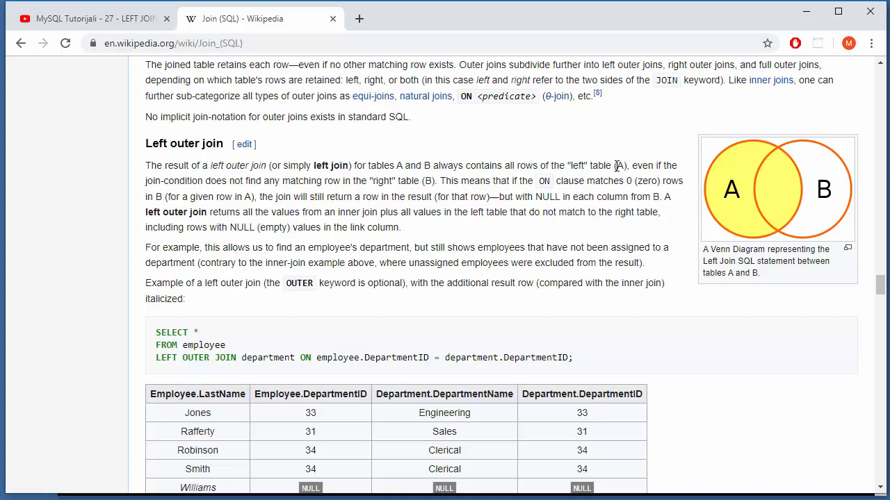
double_click(223, 43)
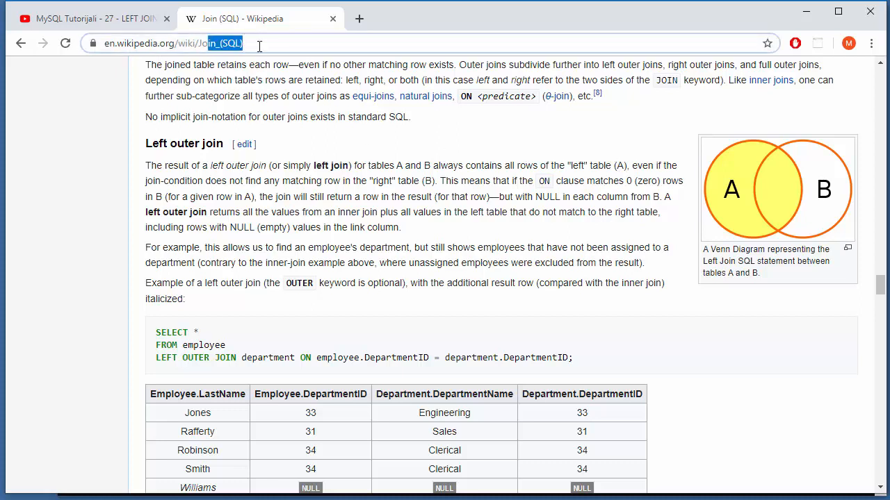
mouse_move(775, 214)
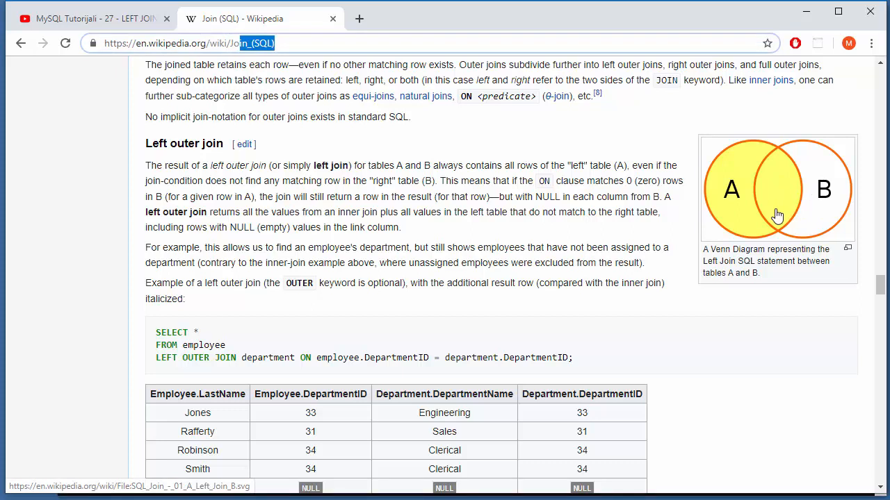
mouse_move(745, 210)
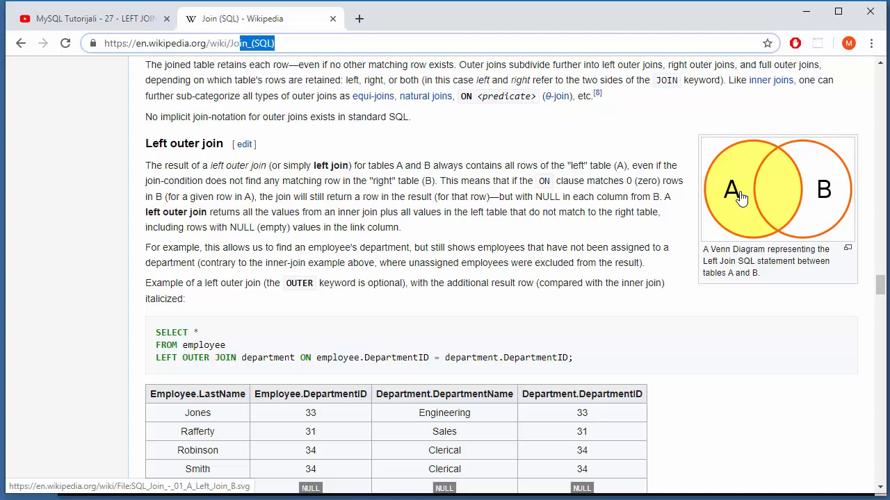
mouse_move(772, 183)
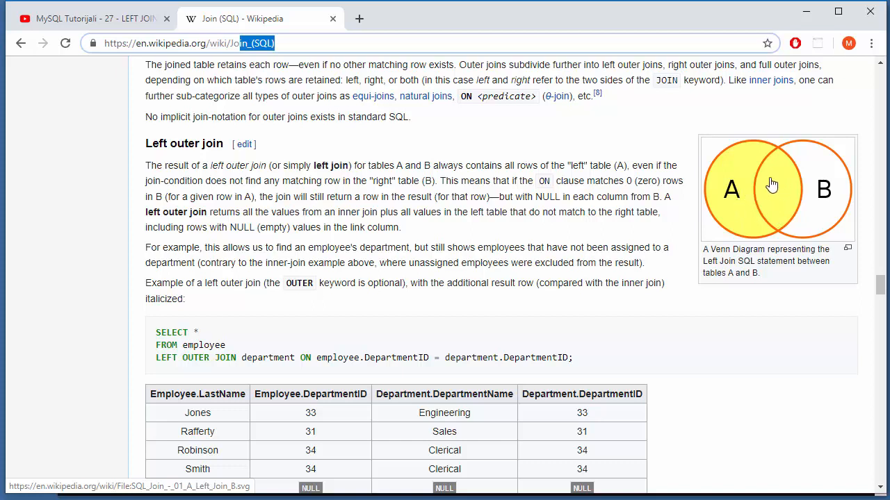
mouse_move(789, 180)
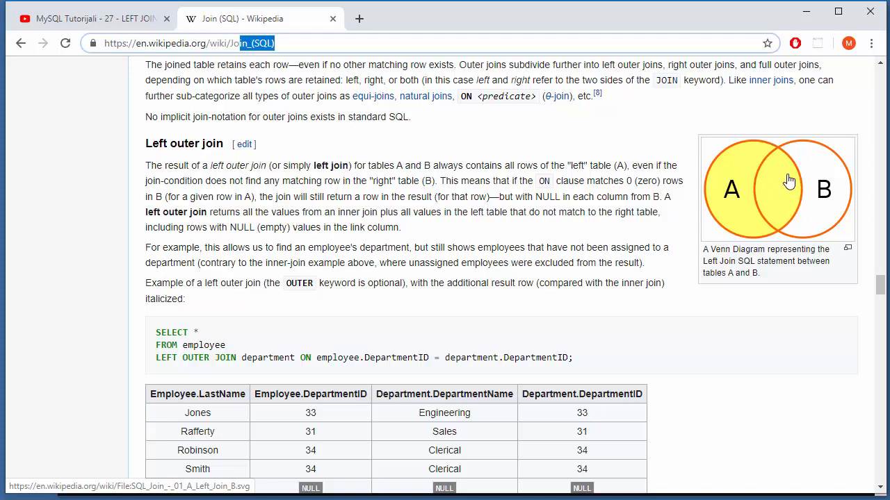
mouse_move(803, 115)
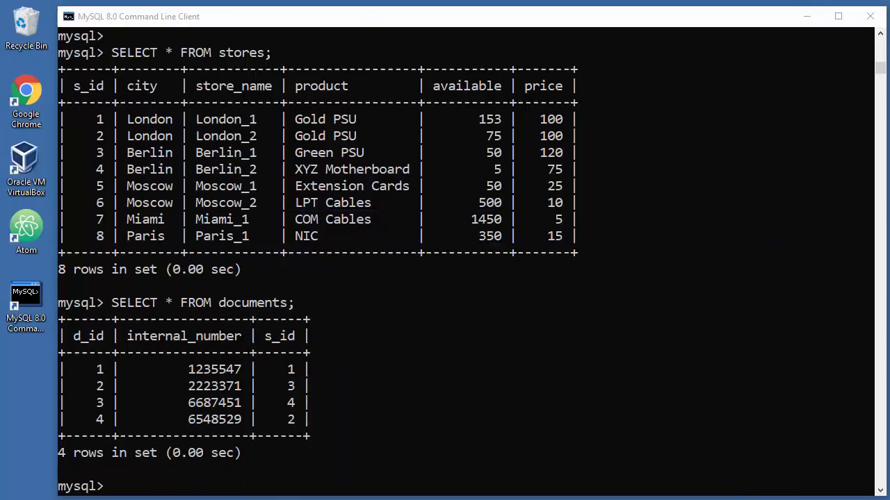
Write SELECT stores.city, stores.store_name, documents.internal_number at the mysql> prompt.
type("SELECT")
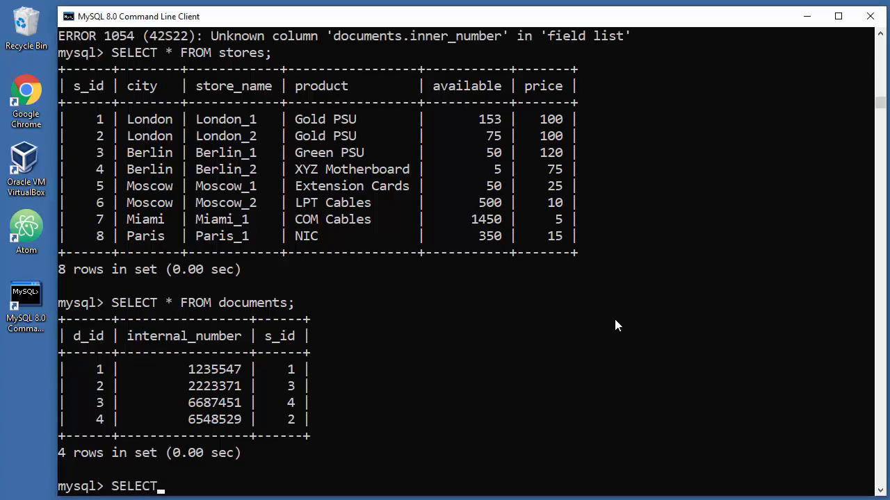
type("stores.")
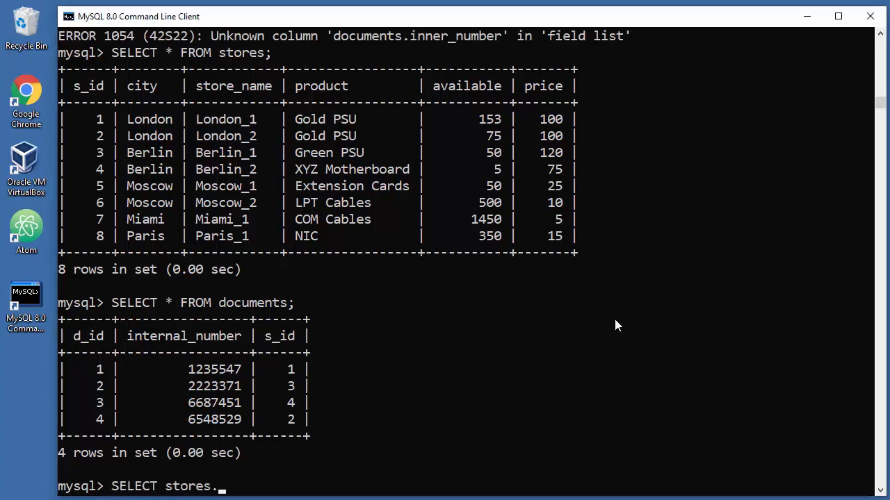
type("city, store")
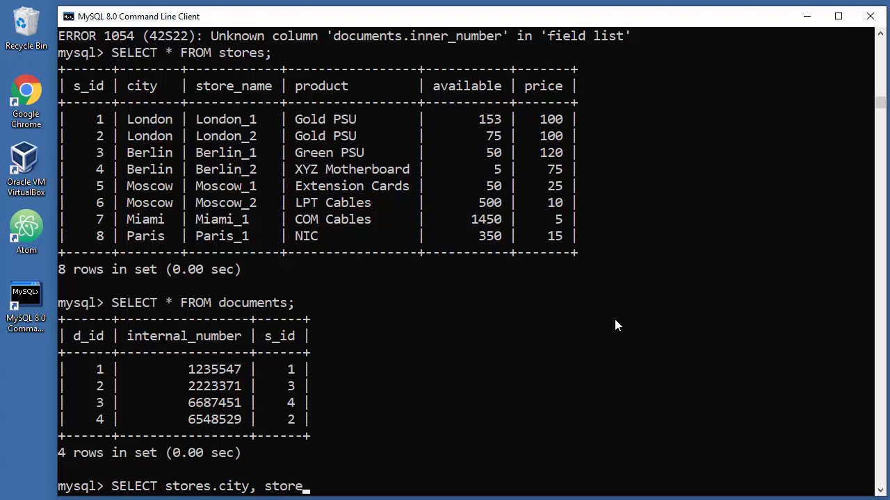
type("s.store_name,")
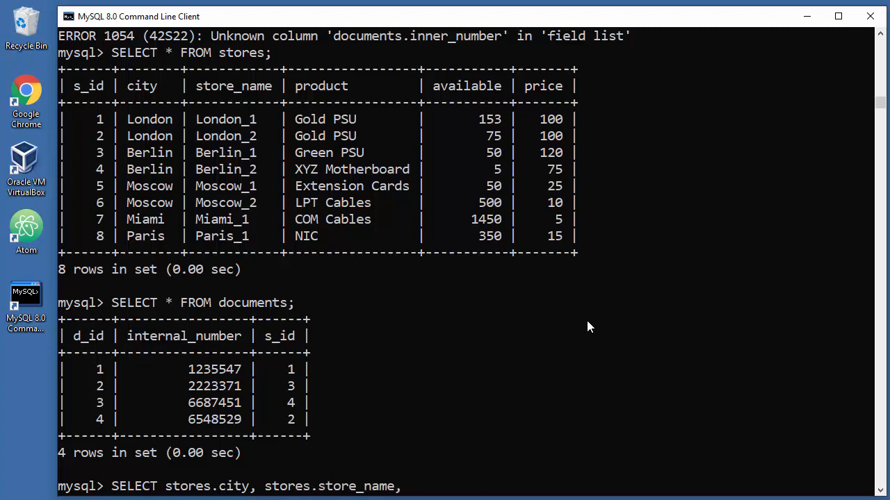
type("doc")
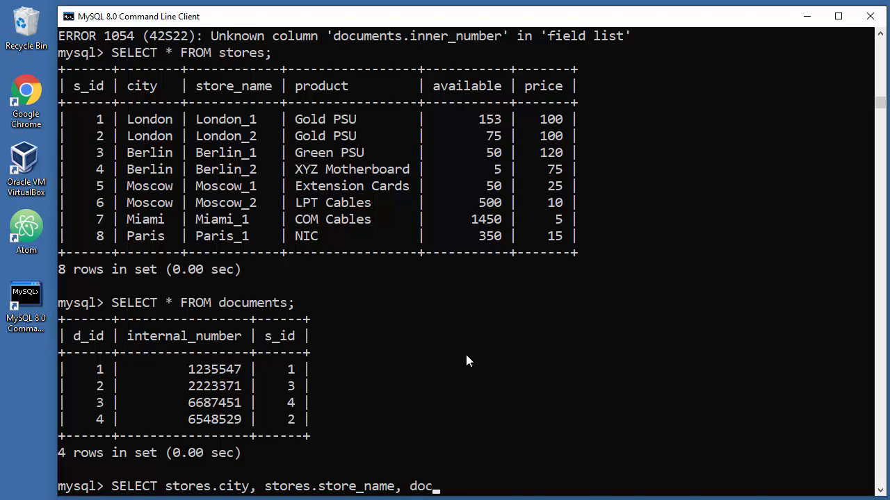
type("uments.")
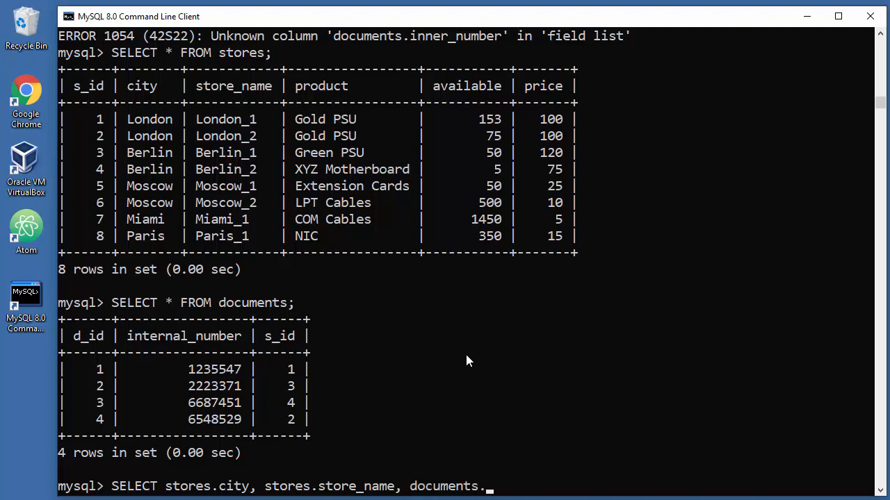
type("internal")
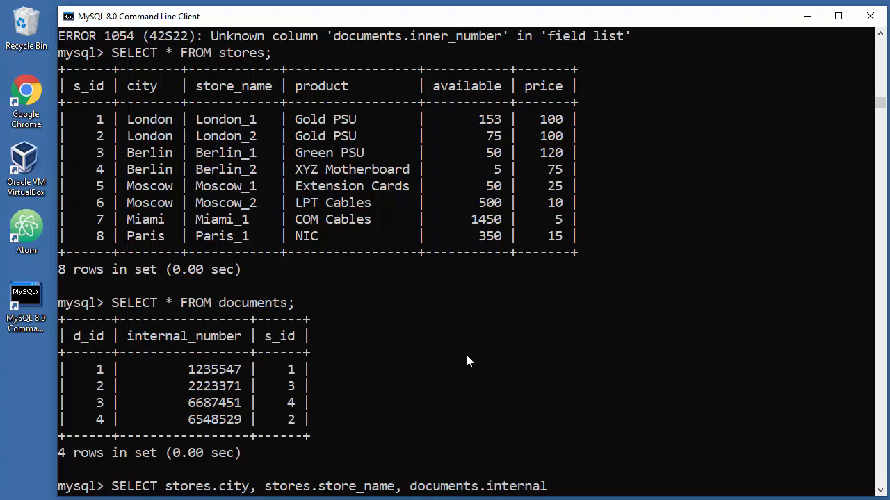
type("_number")
type("L")
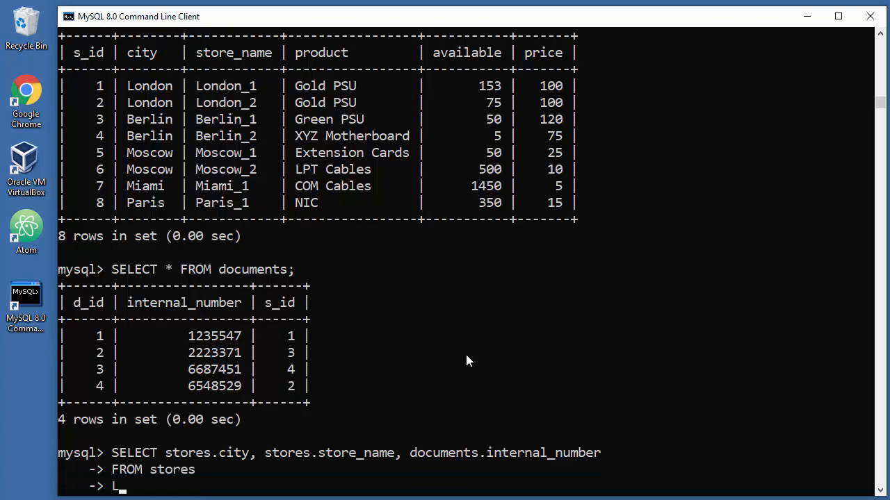
Continue the query with FROM stores LEFT JOIN documents.
type("EFT JOIN")
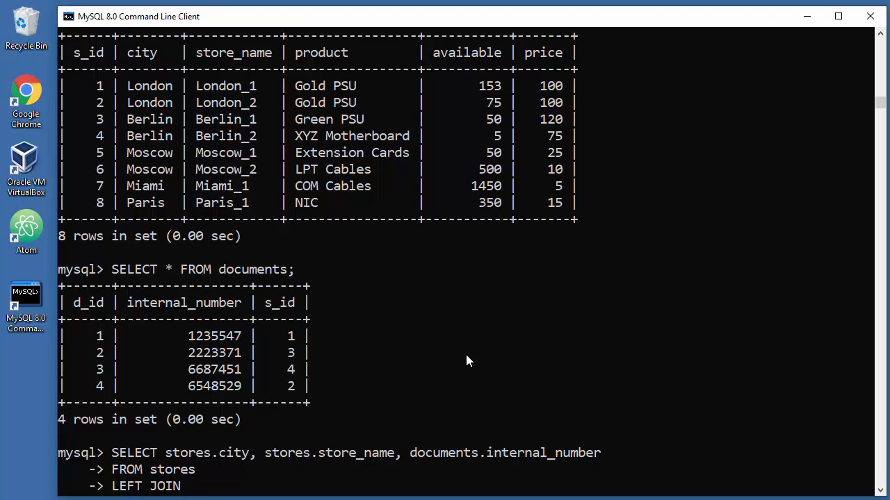
type("documents")
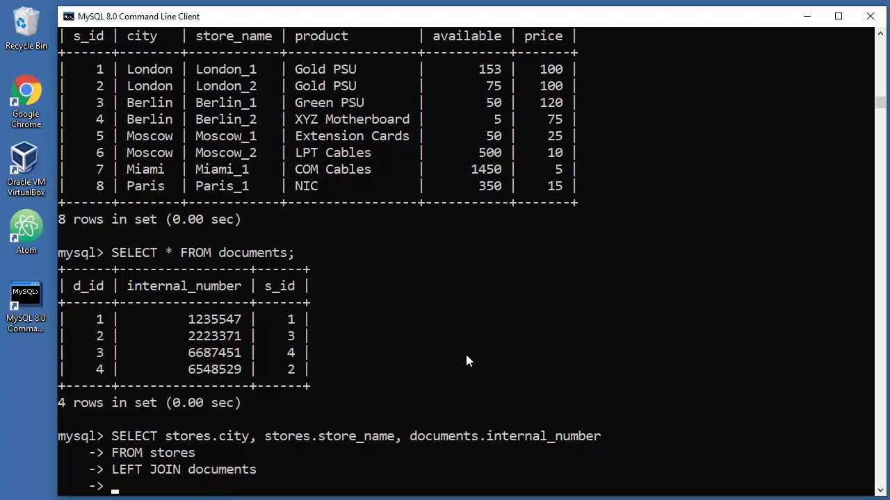
mouse_move(418, 297)
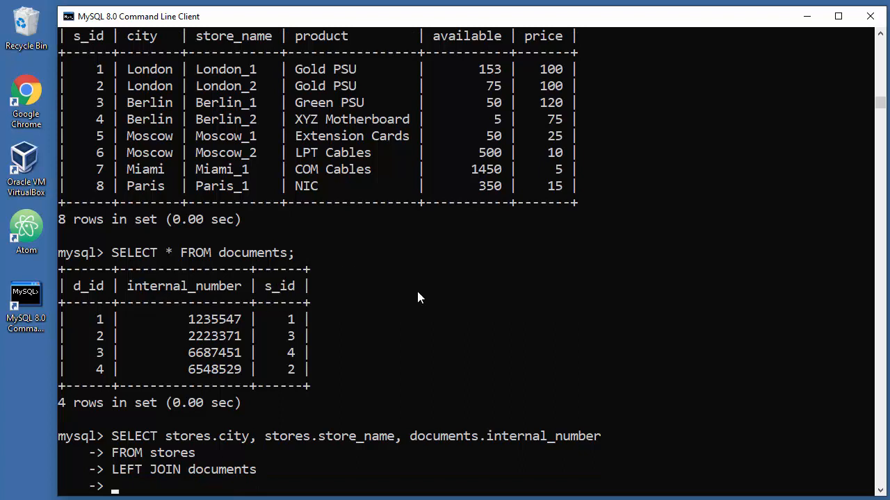
mouse_move(433, 295)
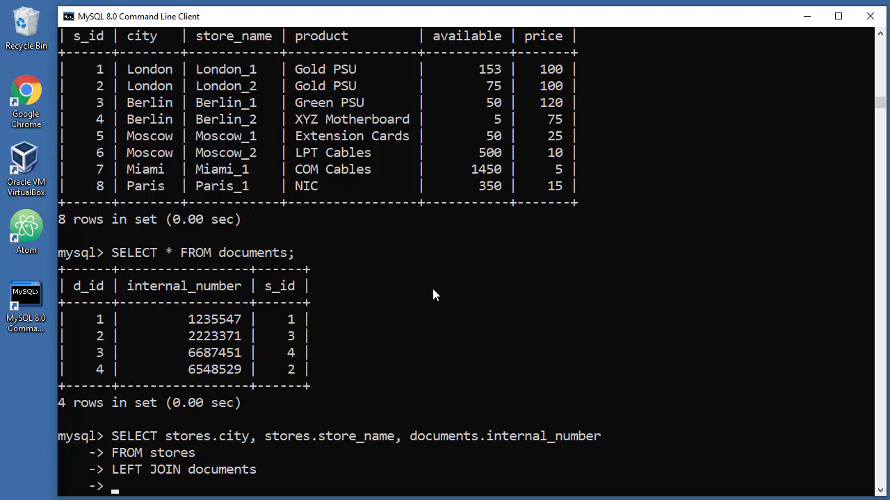
mouse_move(409, 303)
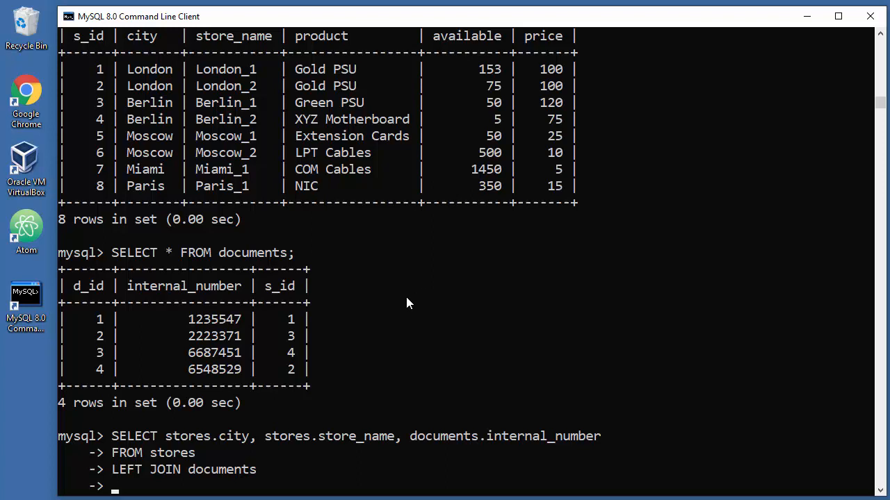
mouse_move(447, 303)
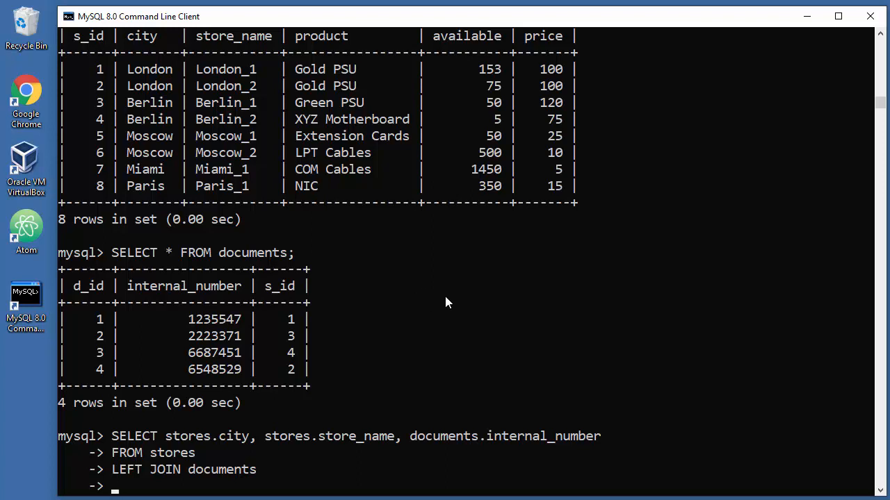
Complete the statement with ON stores.s_id = documents.s_id;.
type("ON")
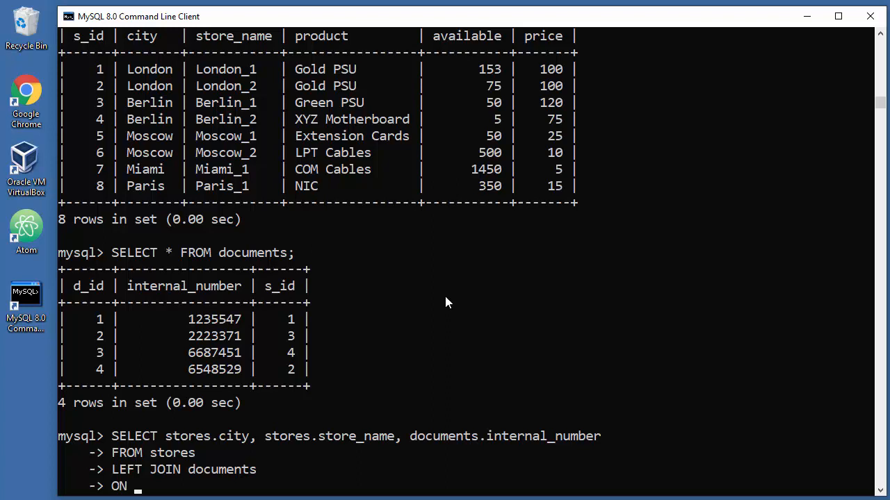
type("stores.")
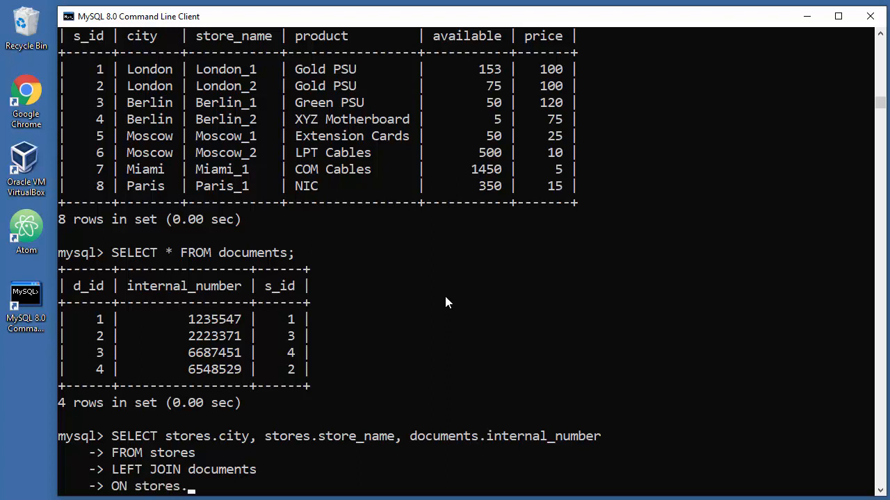
type("s_id")
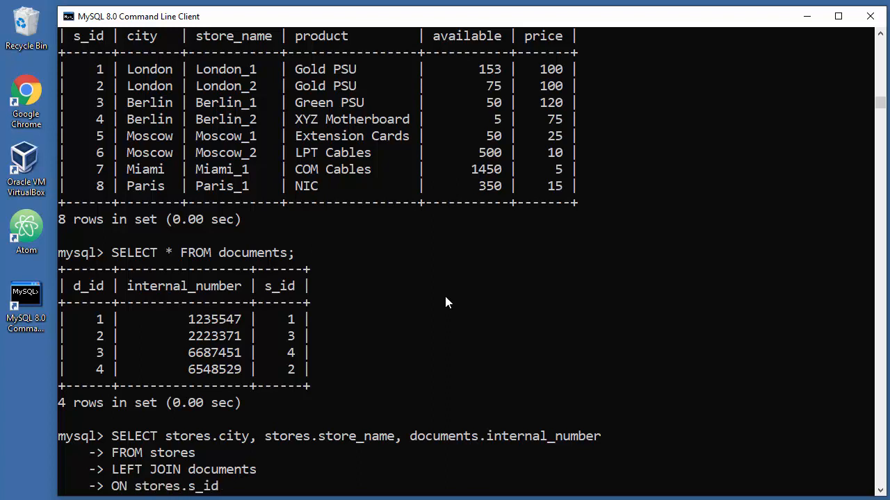
type("=")
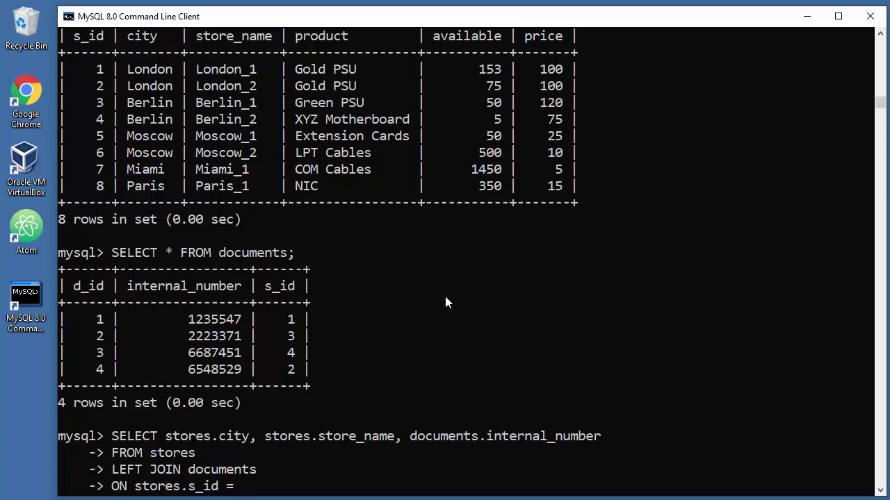
type("documents")
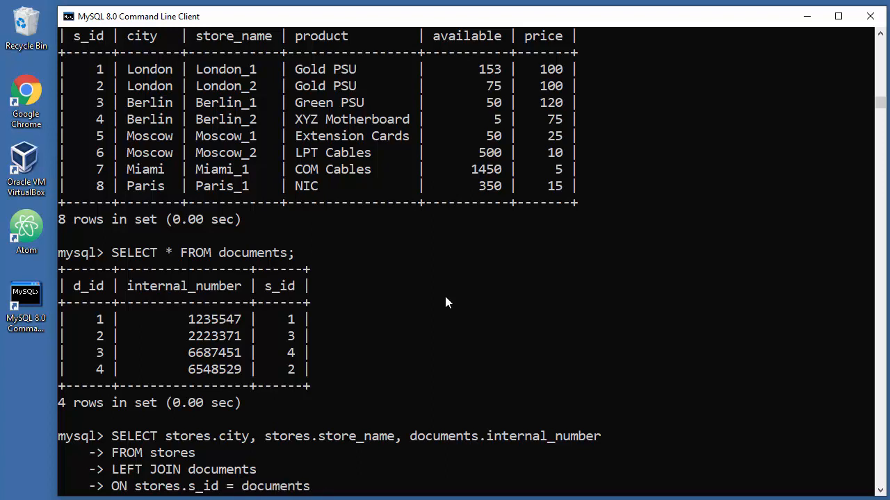
type(".s_id")
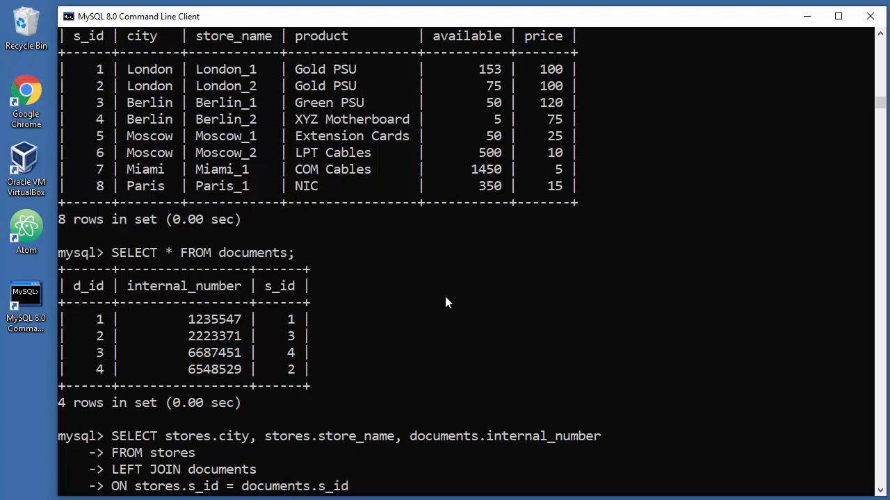
type(";")
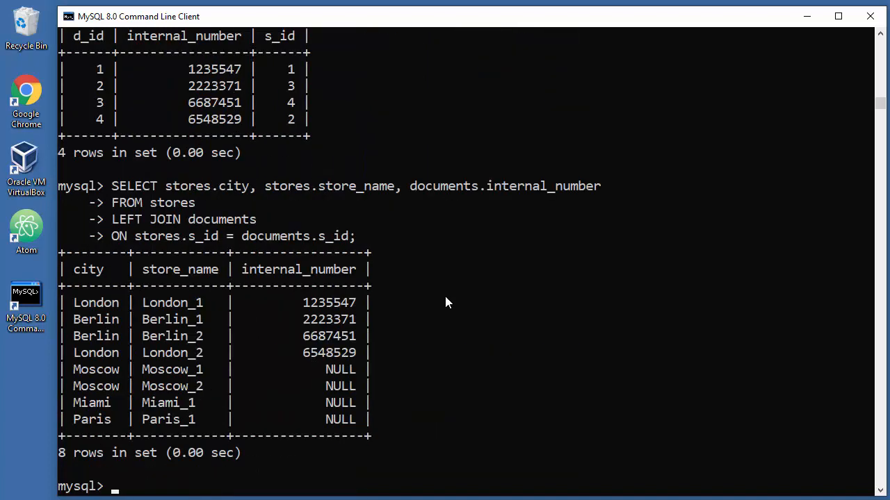
mouse_move(365, 384)
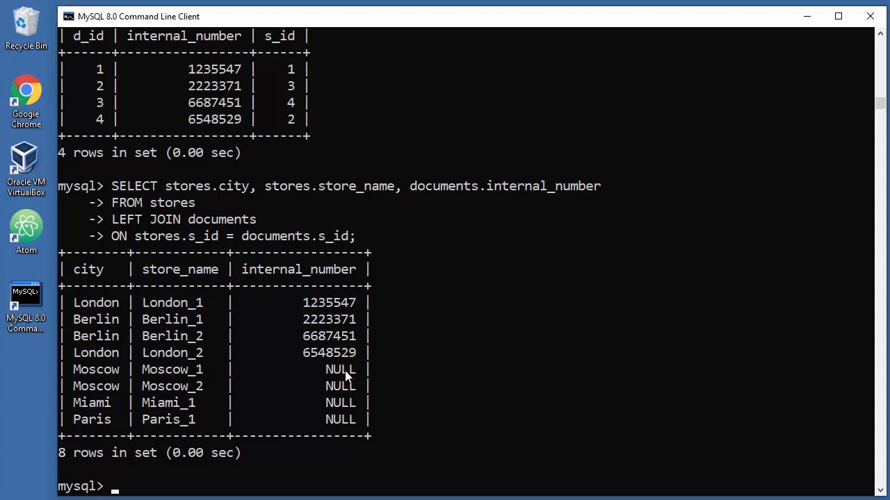
mouse_move(349, 399)
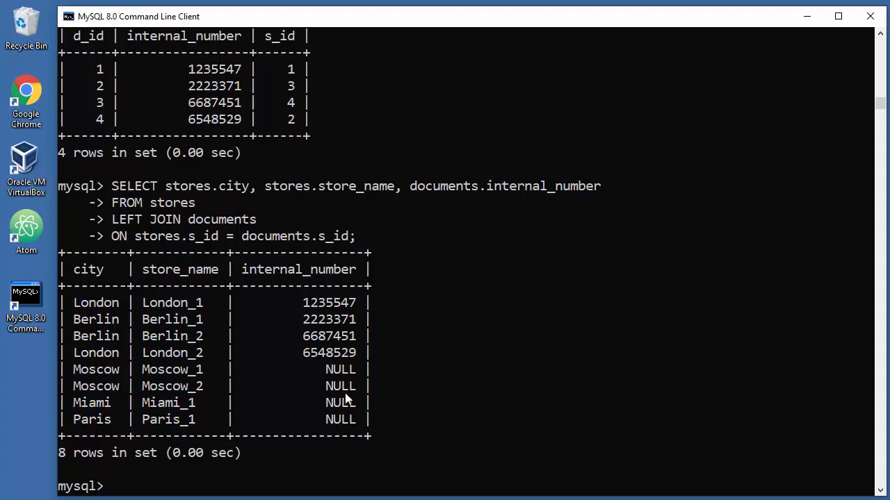
mouse_move(146, 370)
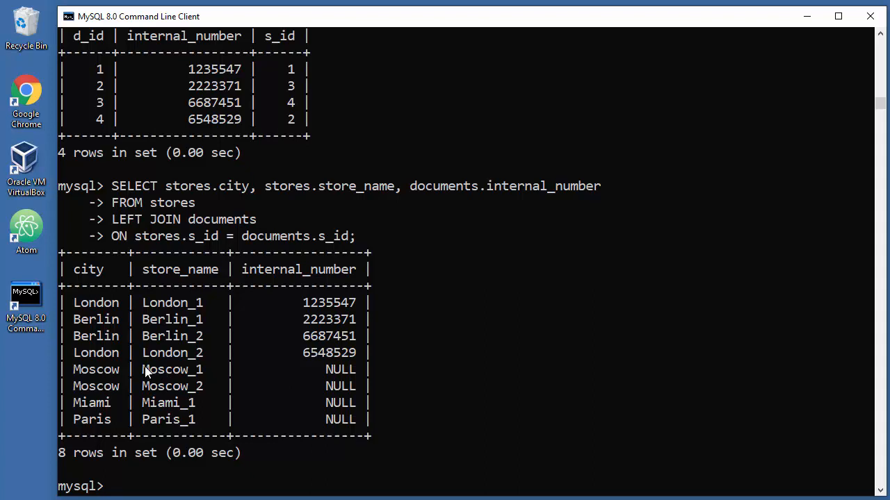
Highlight the Paris_1 store in the eight-row left join result showing NULL for unmatched stores.
double_click(172, 386)
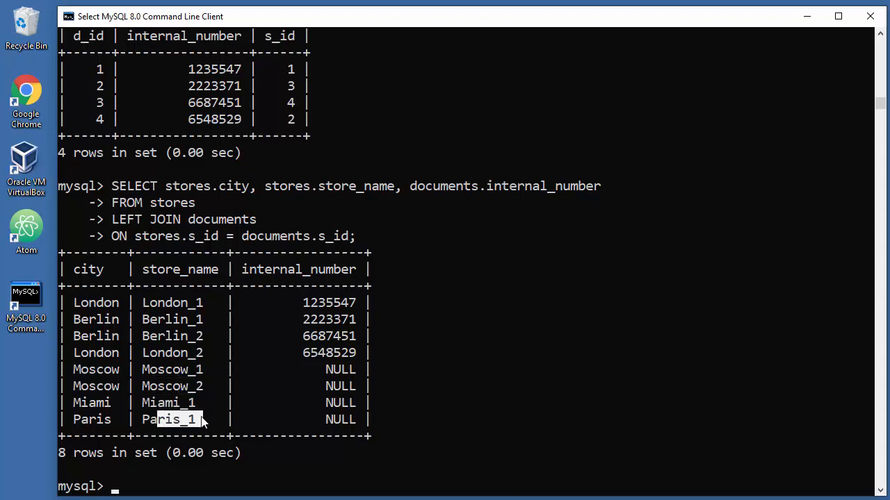
mouse_move(225, 272)
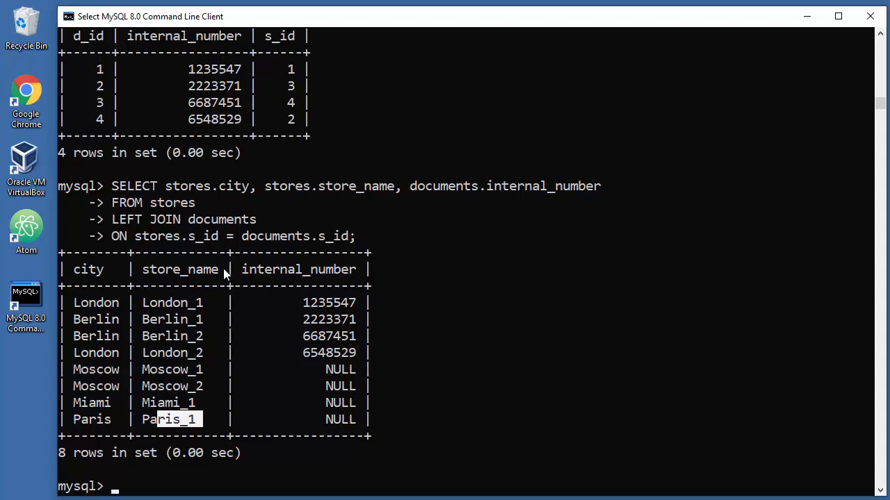
mouse_move(220, 208)
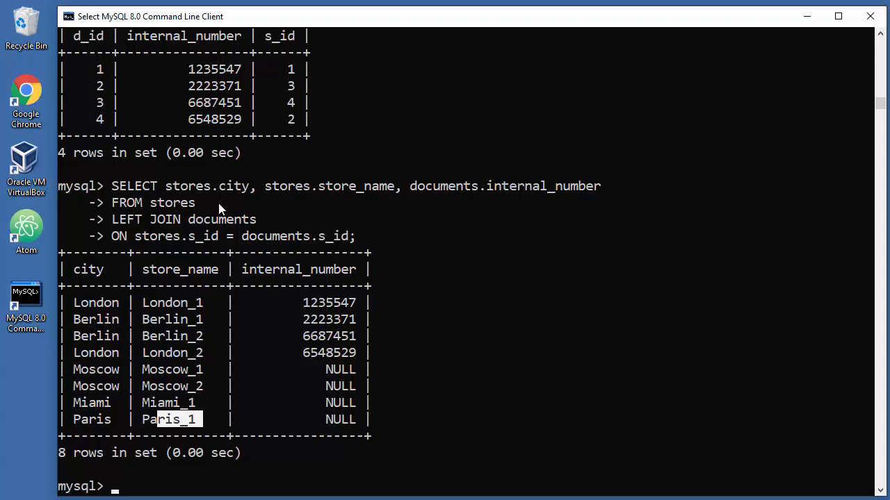
mouse_move(128, 231)
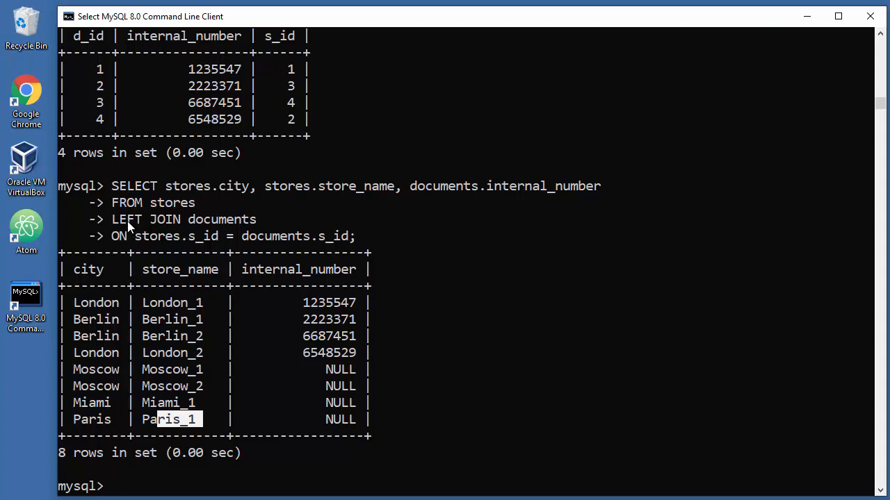
mouse_move(481, 356)
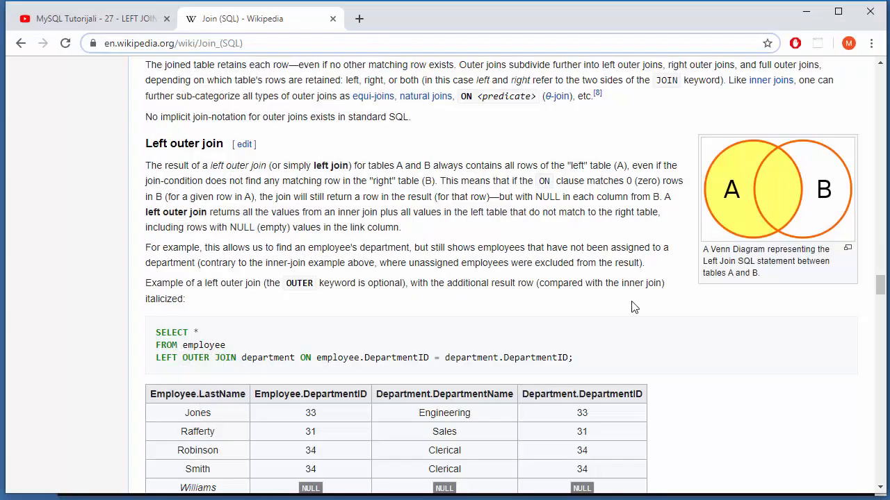
mouse_move(738, 197)
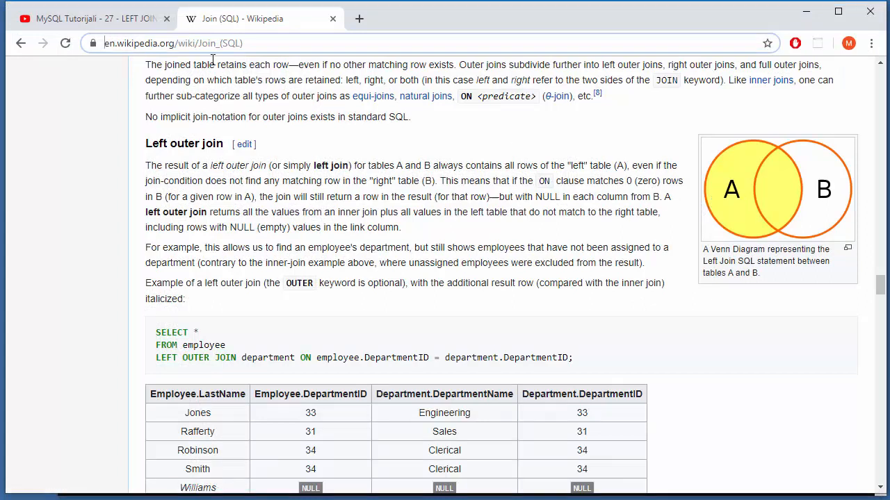
mouse_move(547, 211)
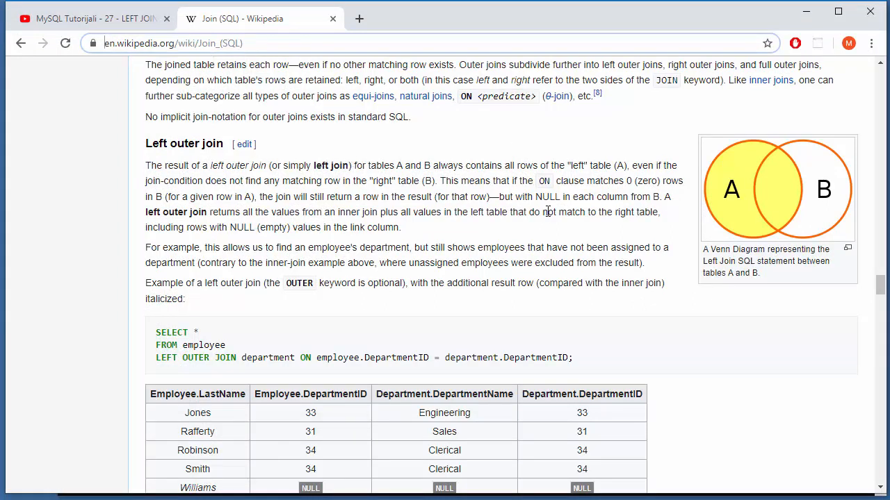
left_click(174, 17)
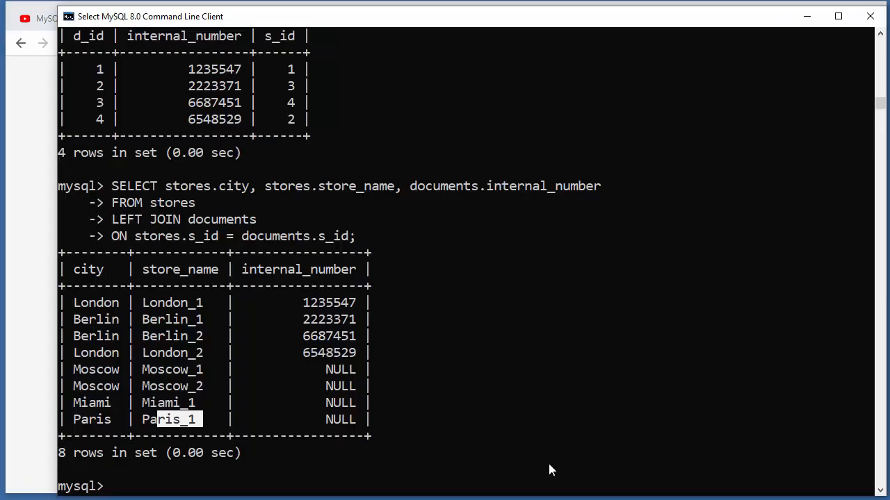